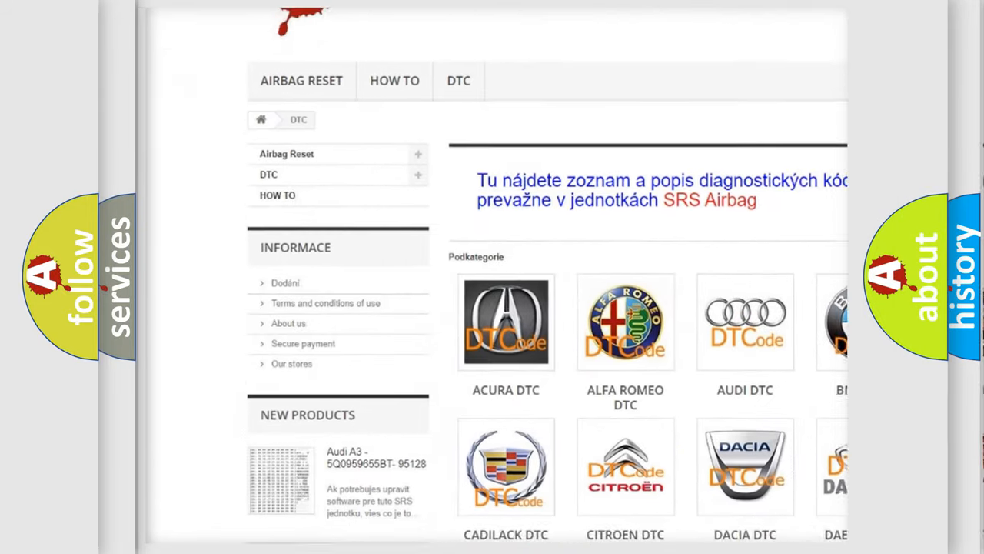
{"action": "scroll", "scroll_direction": "down", "scroll_amount": 3}
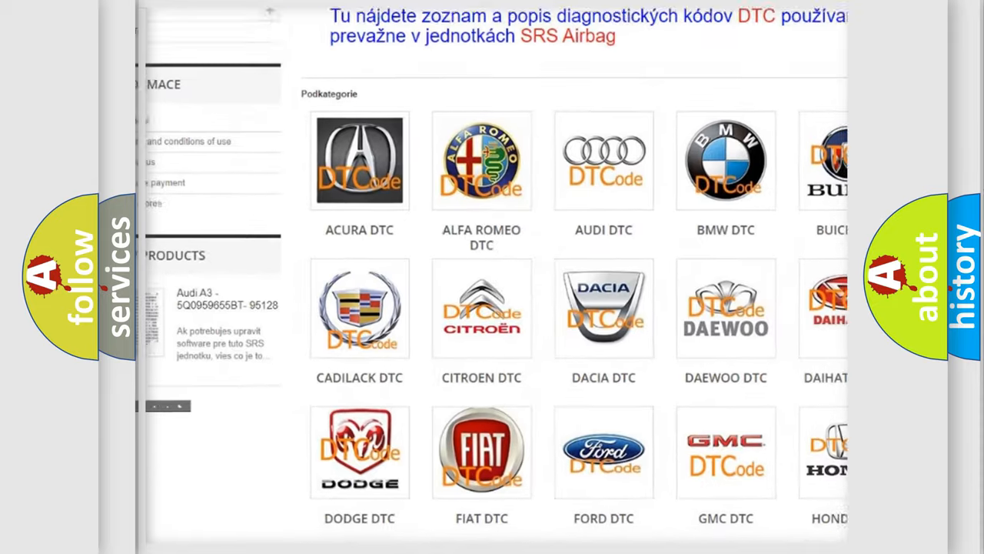
{"action": "scroll", "scroll_direction": "down", "scroll_amount": 3}
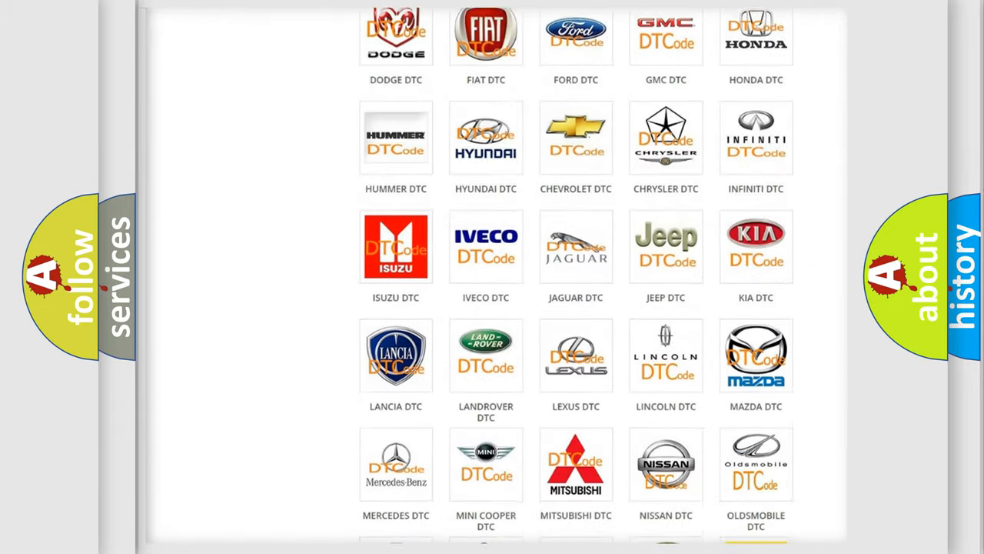
{"action": "scroll", "scroll_direction": "down", "scroll_amount": 3}
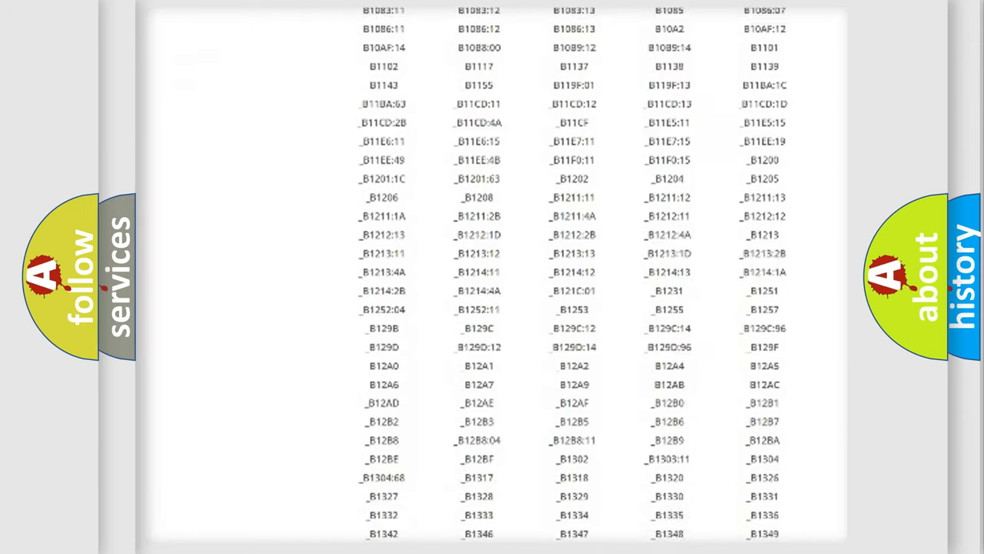
{"action": "scroll", "scroll_direction": "down", "scroll_amount": 3}
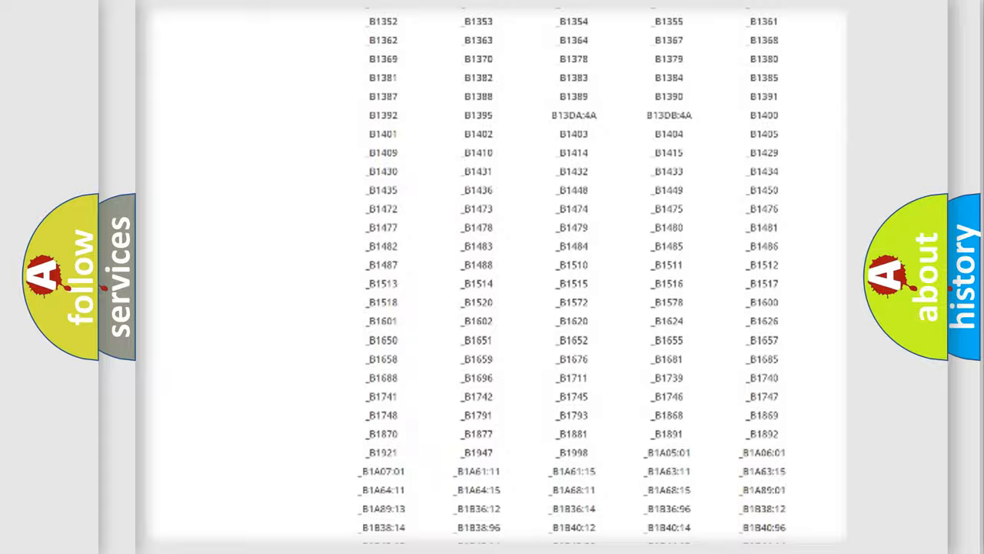